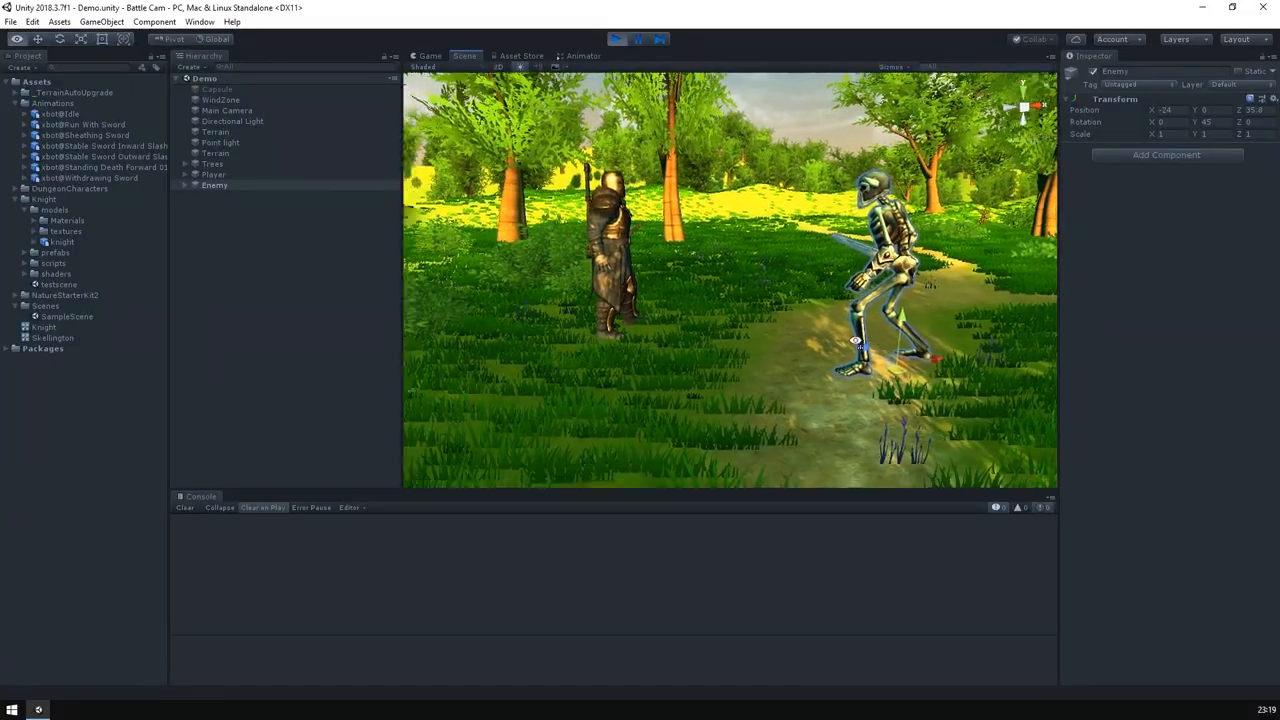
Step: Get the Dungeon Skeletons demo asset and place the skeleton under Enemy facing the knight
click(429, 55)
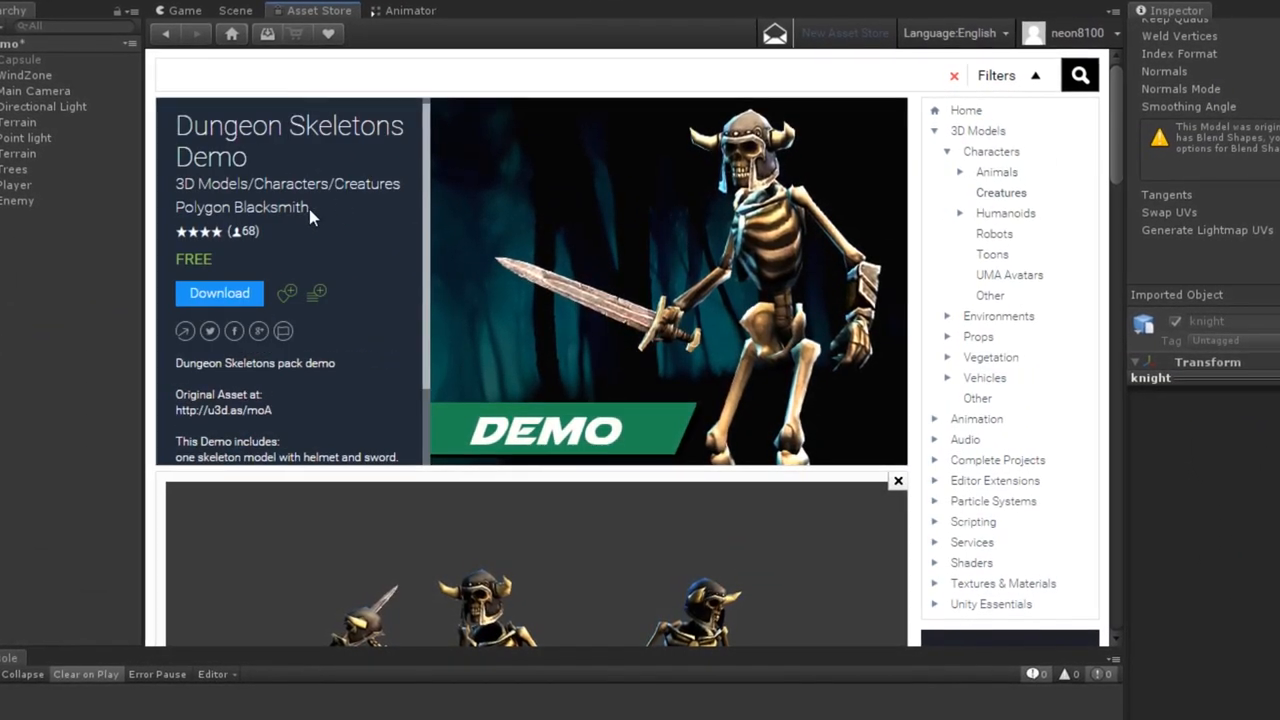
click(898, 481)
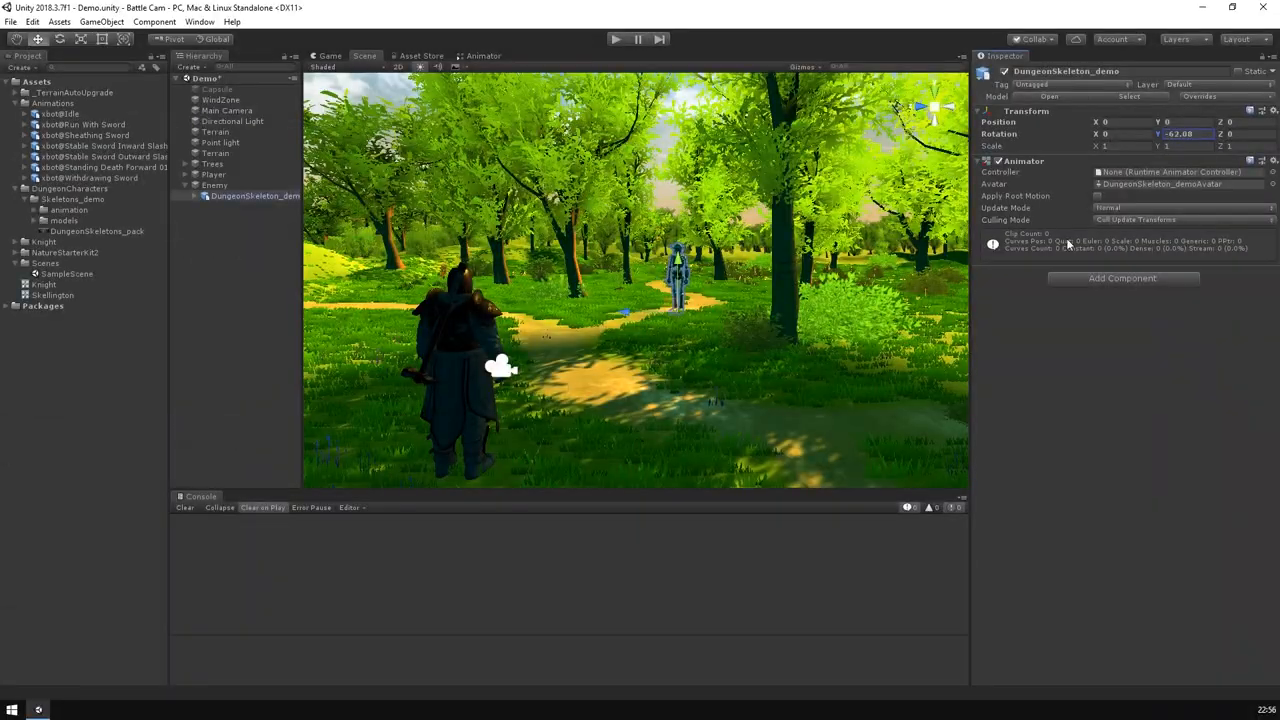
click(483, 55)
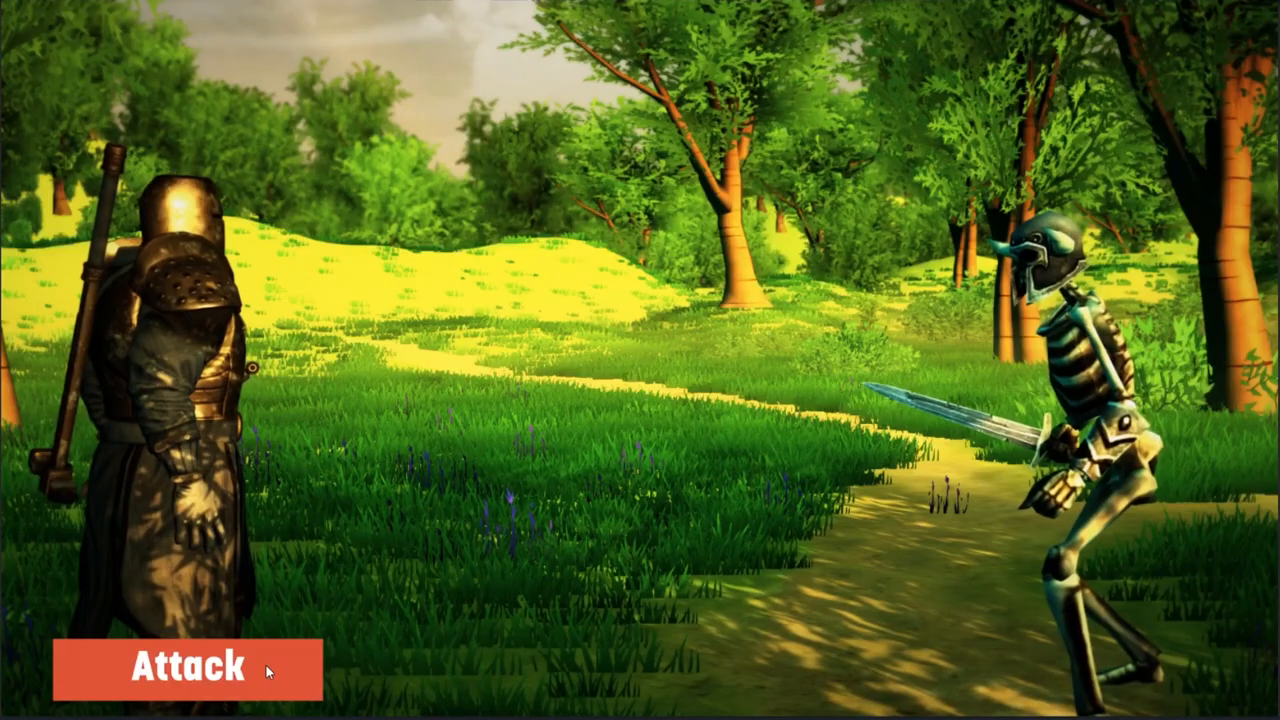
Step: Test the knight's attack, then bring up the Cinemachine 2.2.8 package in the Package Manager
click(190, 670)
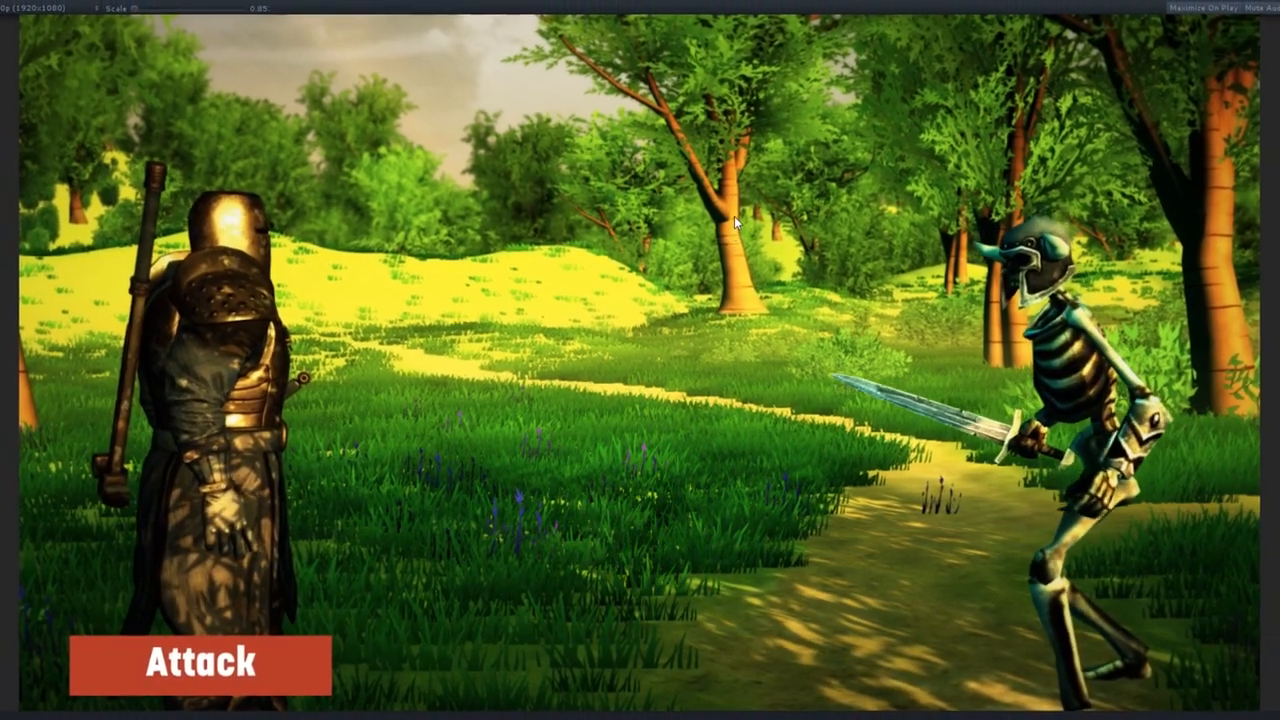
click(614, 6)
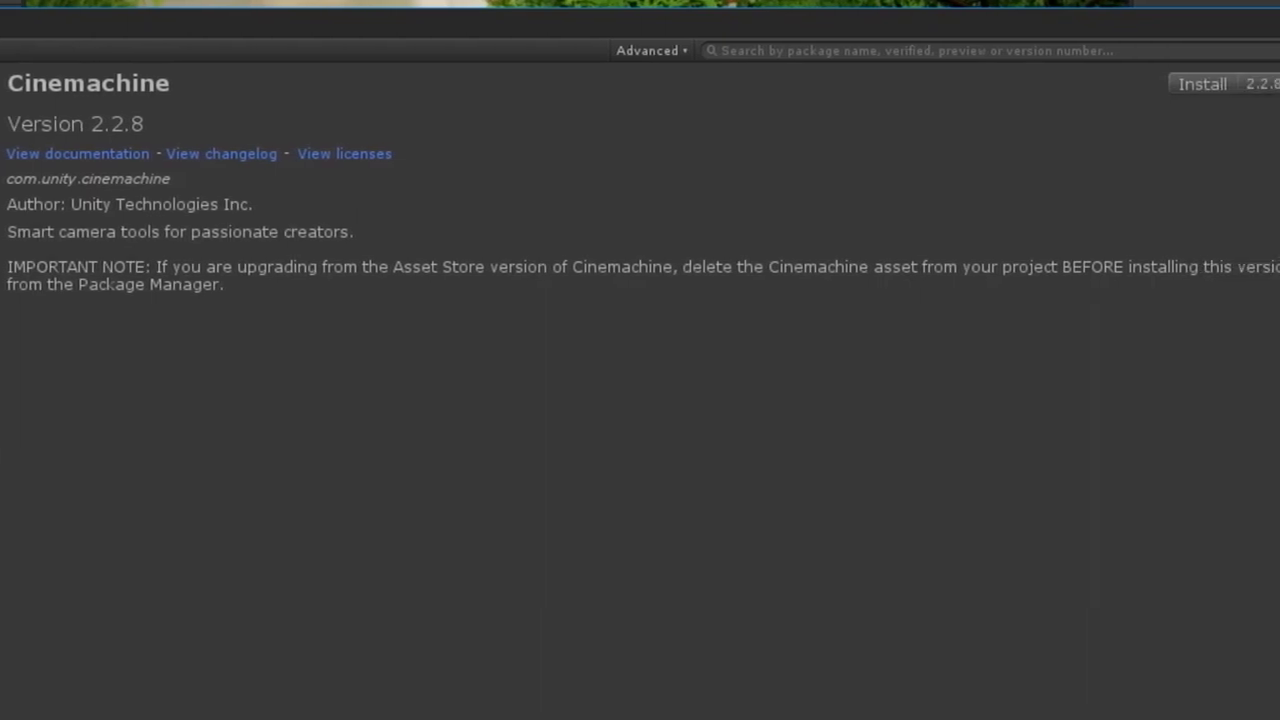
Step: Install Cinemachine, create Player Cam with a Dolly Cart and Track Main, Close and Behind paths
click(281, 30)
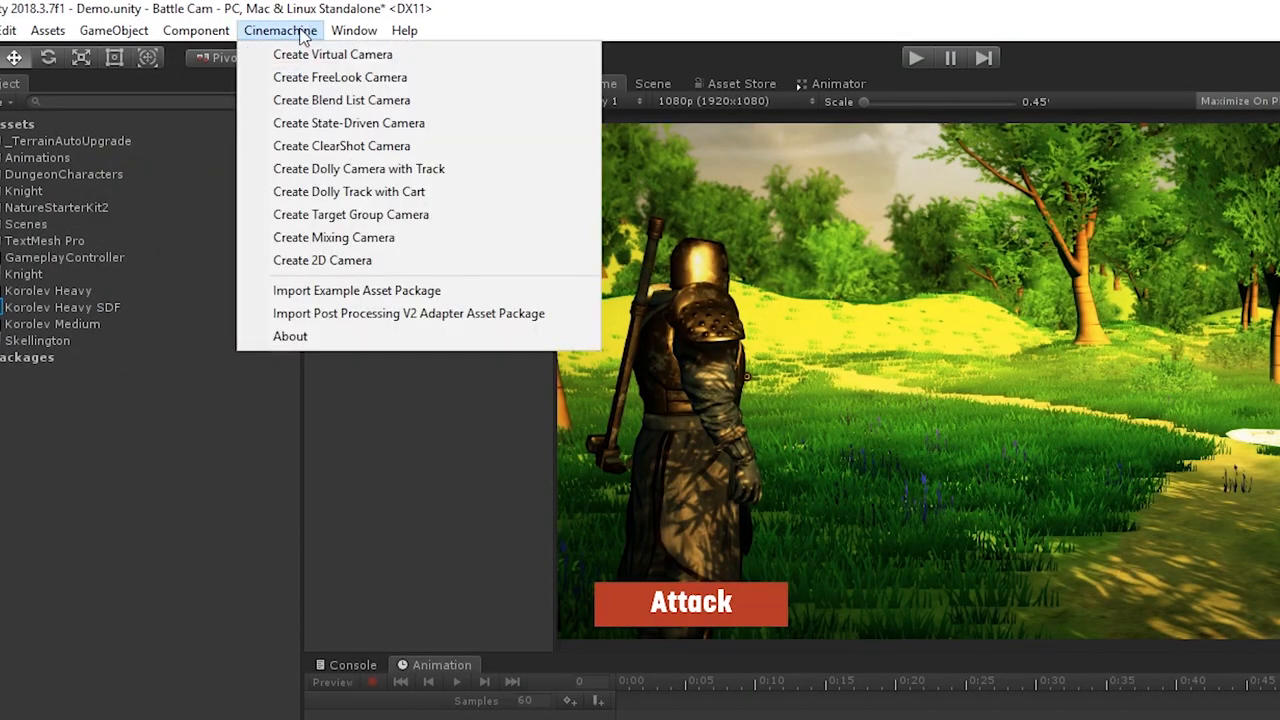
click(333, 54)
text(doll)
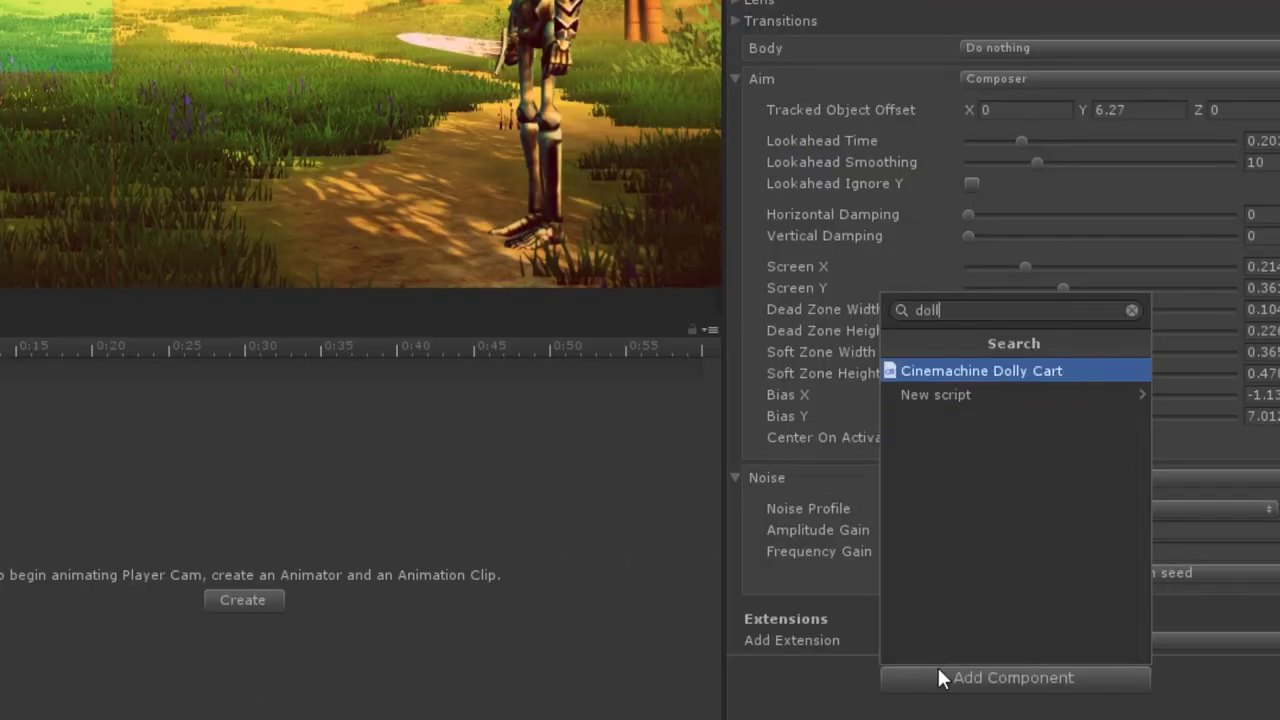
click(981, 370)
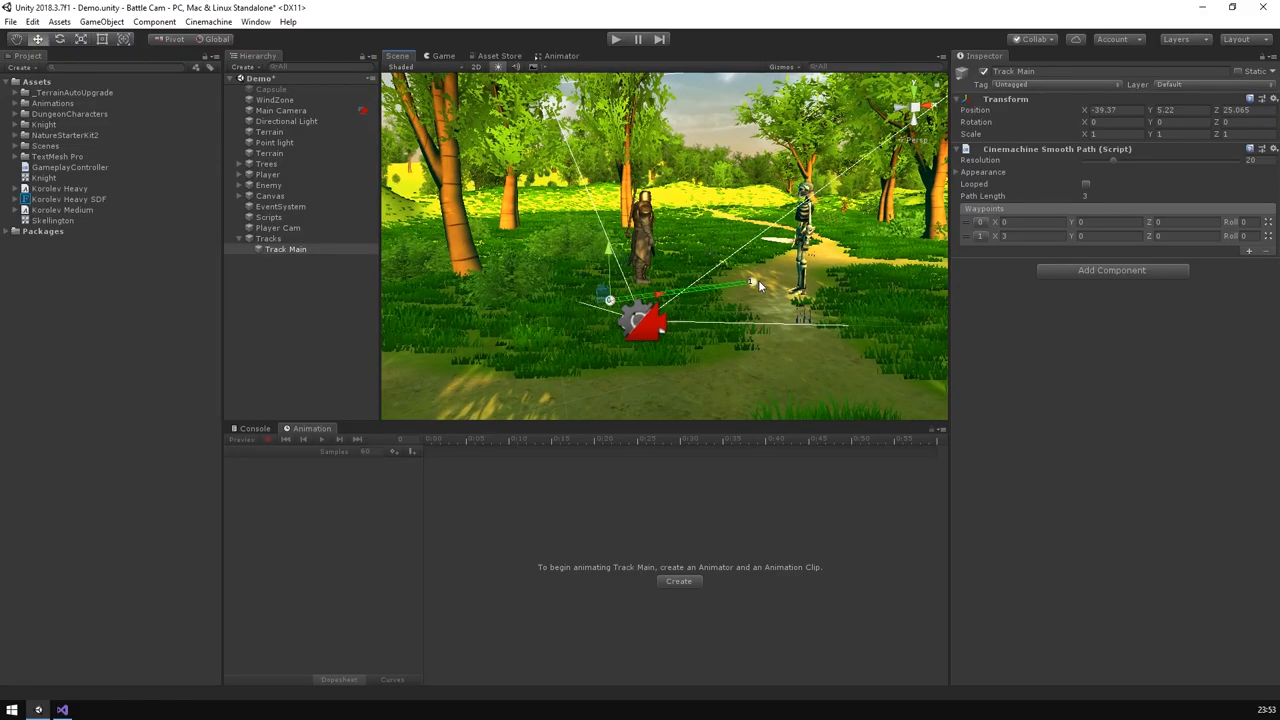
click(278, 227)
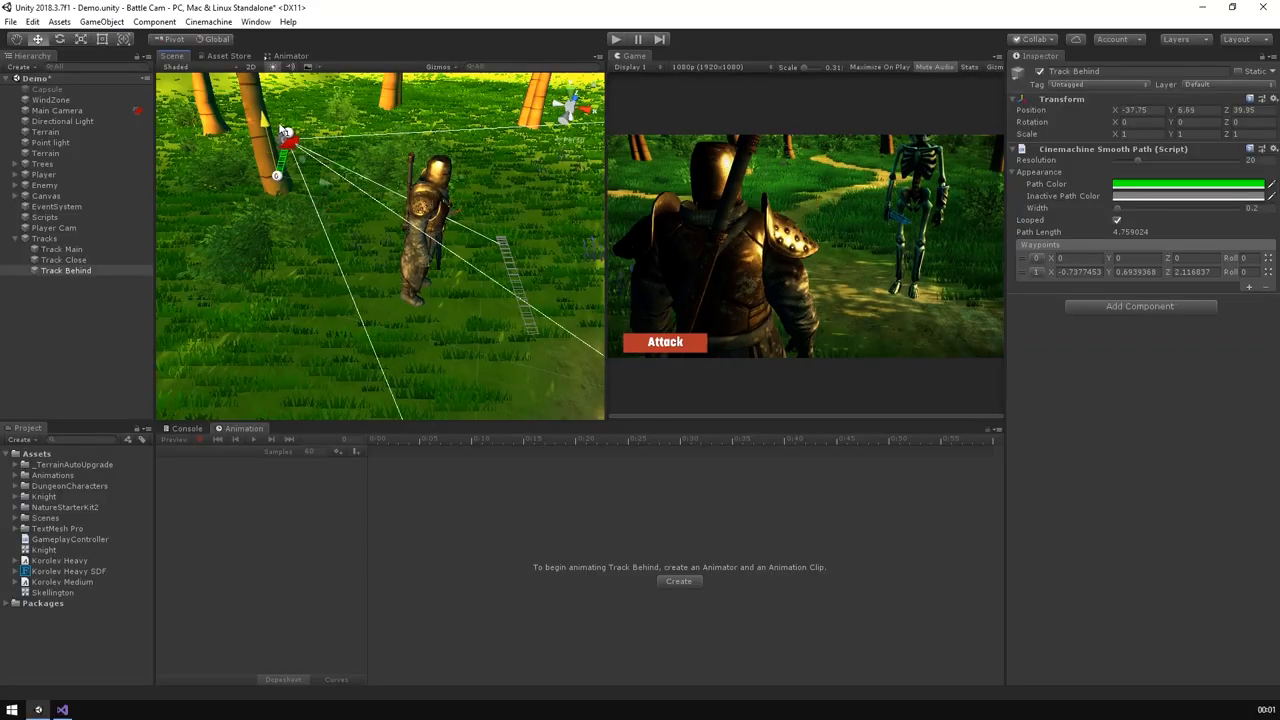
Step: Create and attach the TrackSwitcher script to Player Cam and bring it up for editing
click(65, 281)
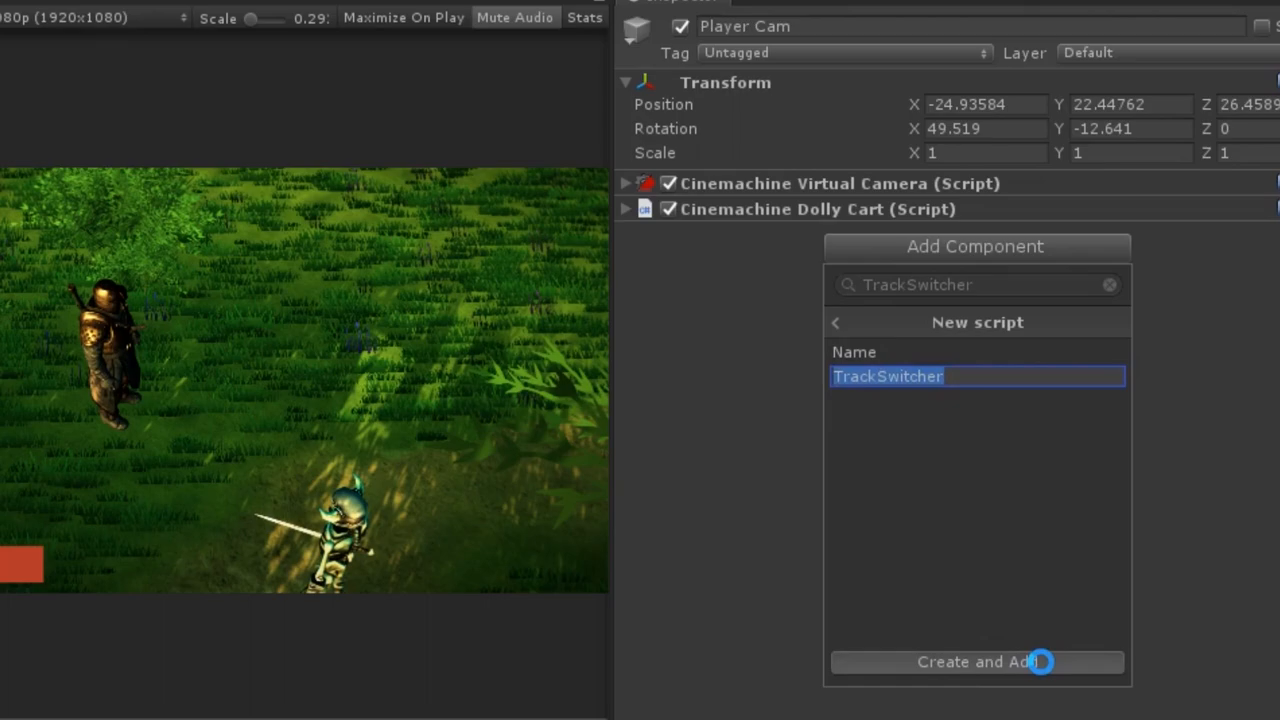
click(975, 661)
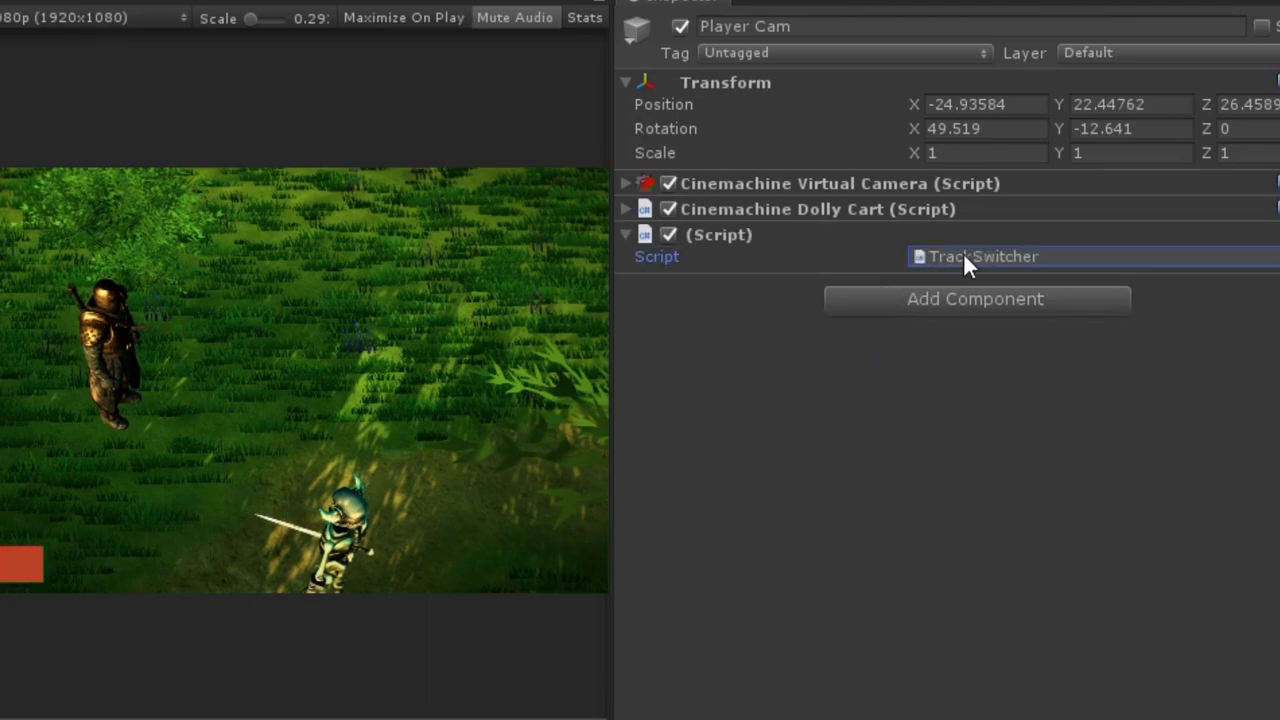
double_click(983, 256)
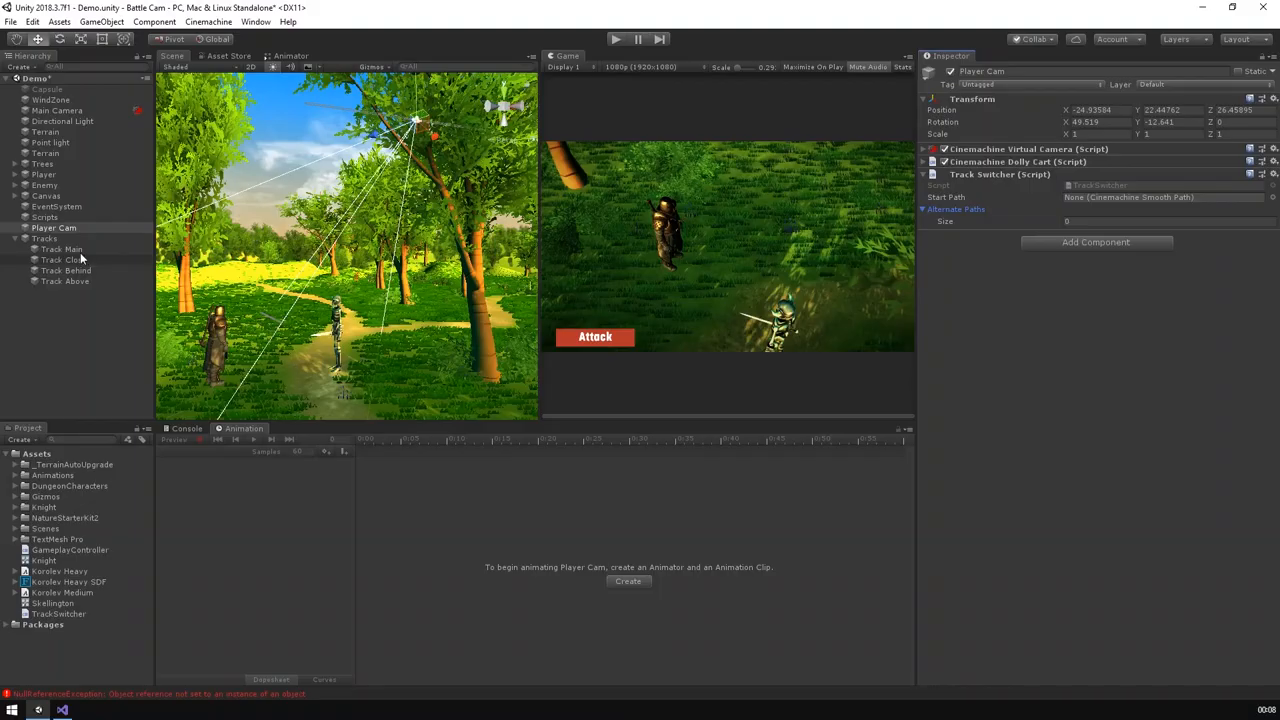
click(64, 259)
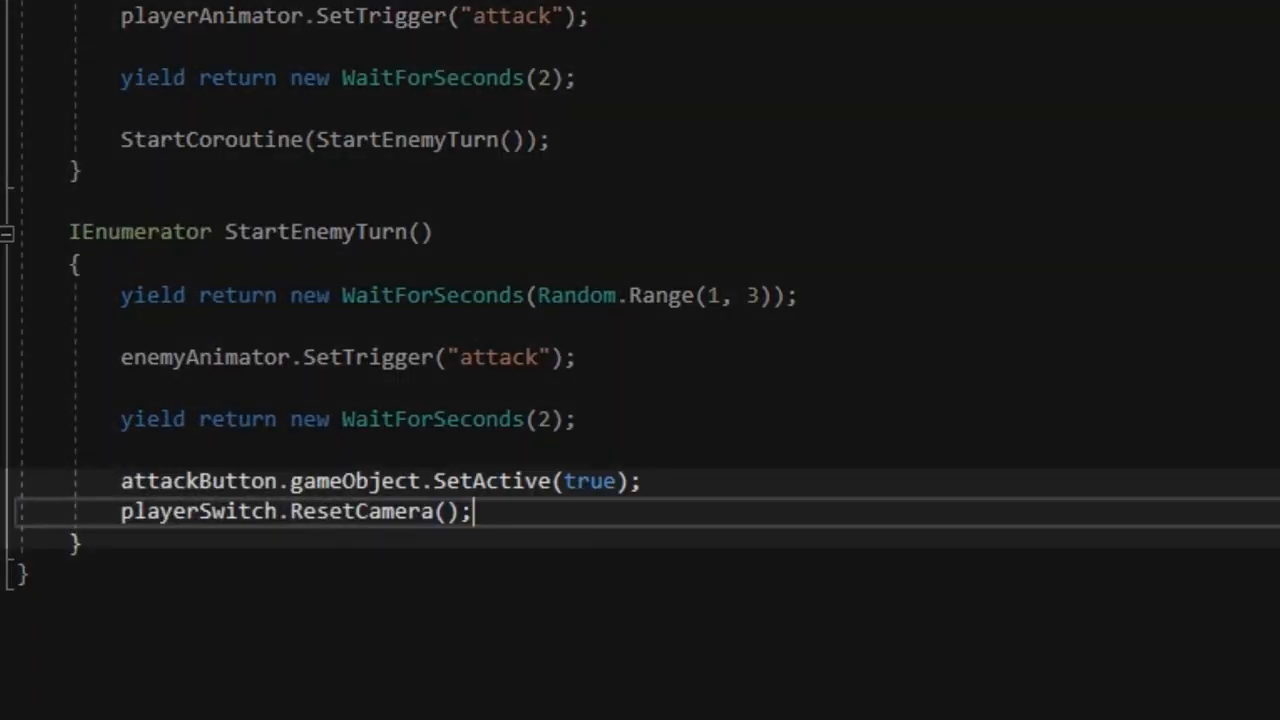
Step: Declare a TrackSwitcher playerSwitch field in GameplayController and call ResetCamera() after the enemy turn
click(60, 15)
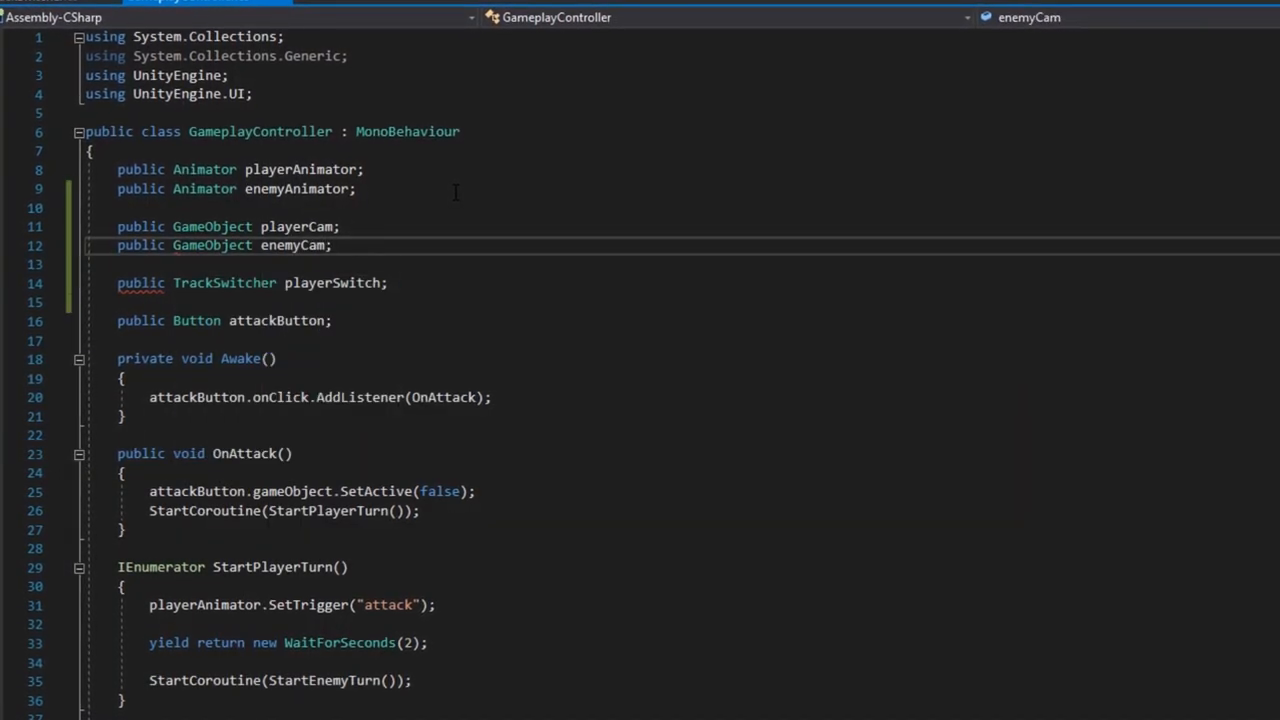
scroll(down, 3)
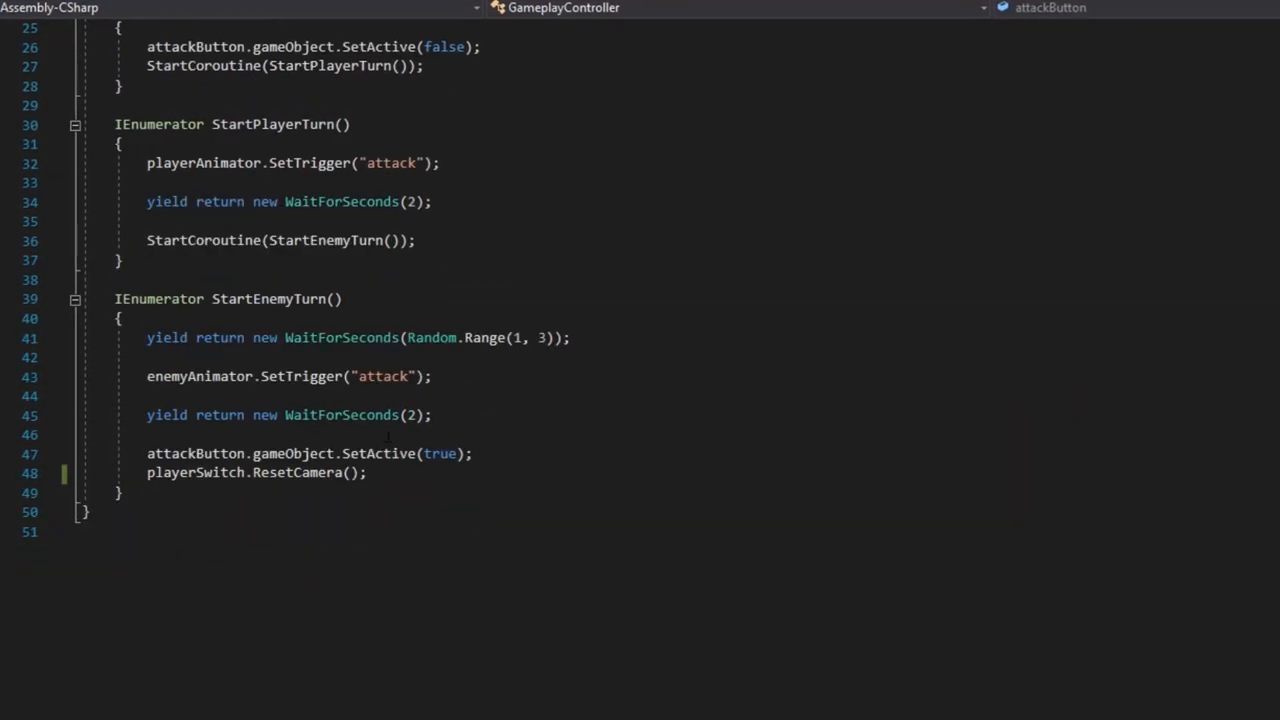